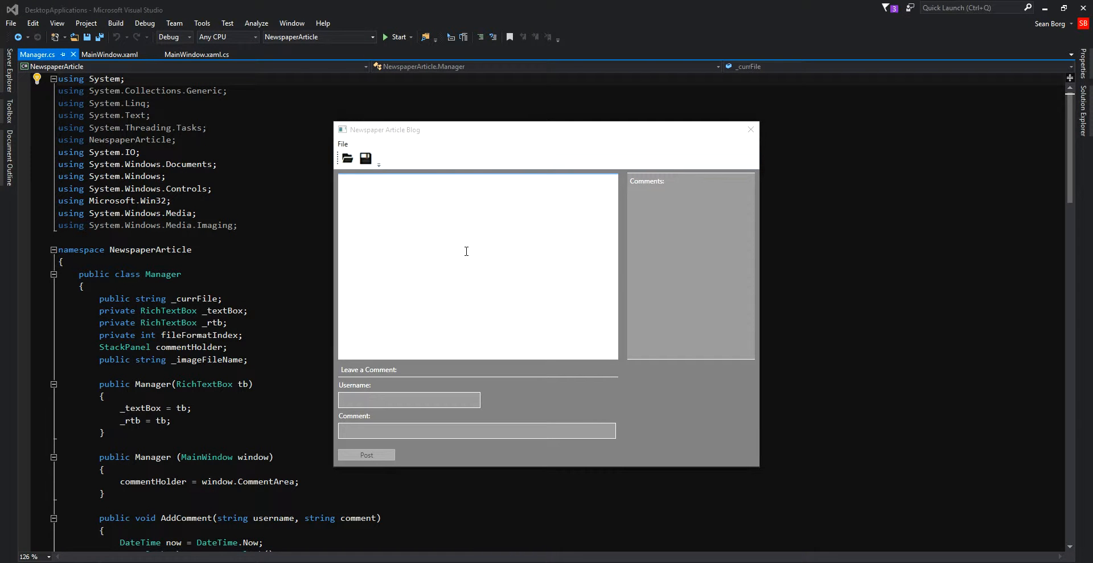
Step: Load the saved 'test' article from the desktop into the blog app
{"action": "left_click", "coordinate": [346, 159]}
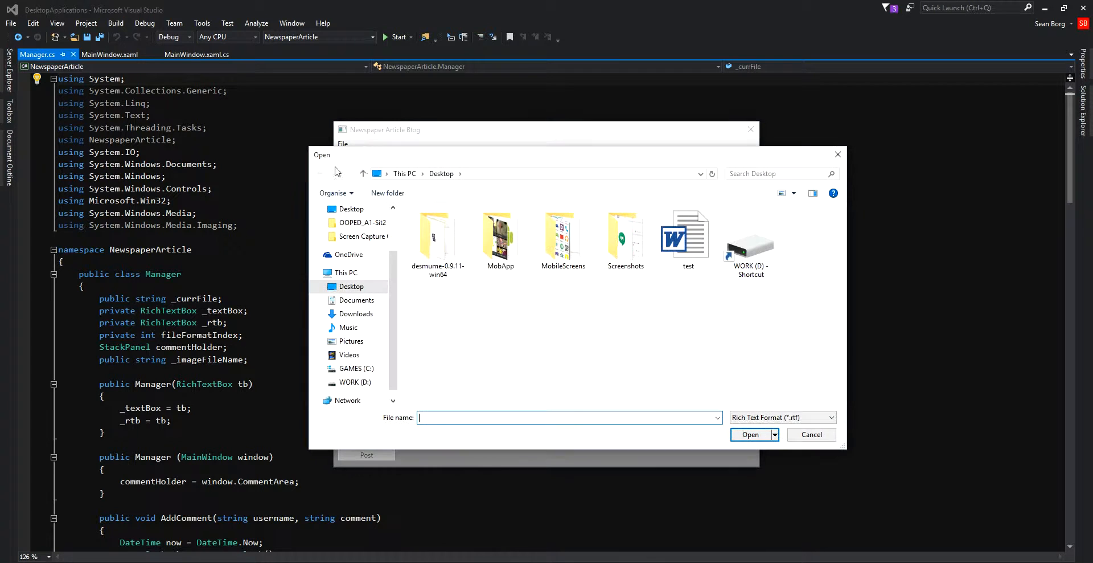
{"action": "left_click", "coordinate": [749, 434]}
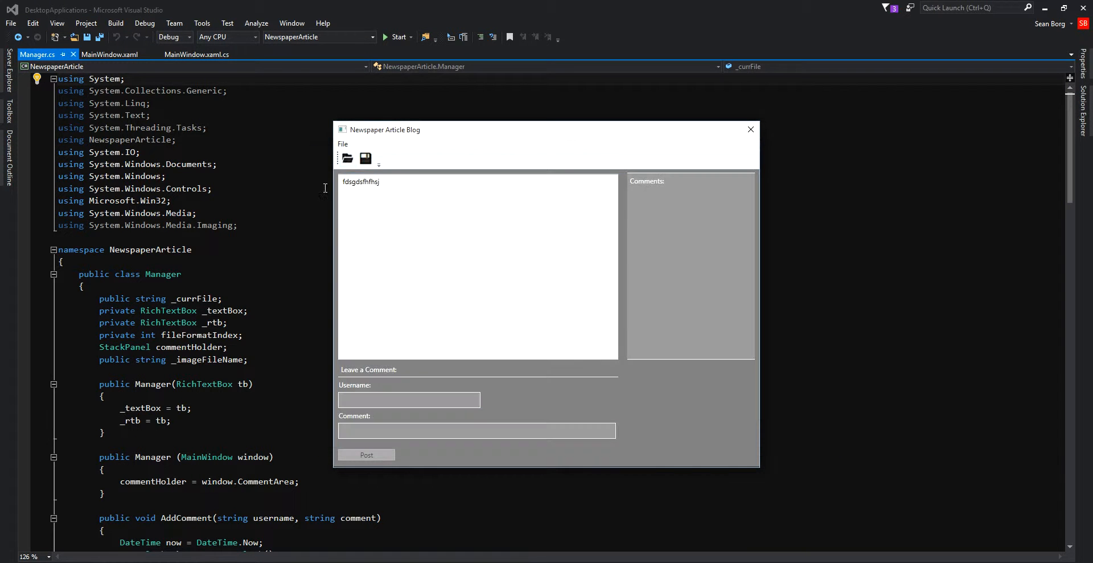
Step: Load the Capture picture into the app via File > Open Image
{"action": "left_click", "coordinate": [342, 143]}
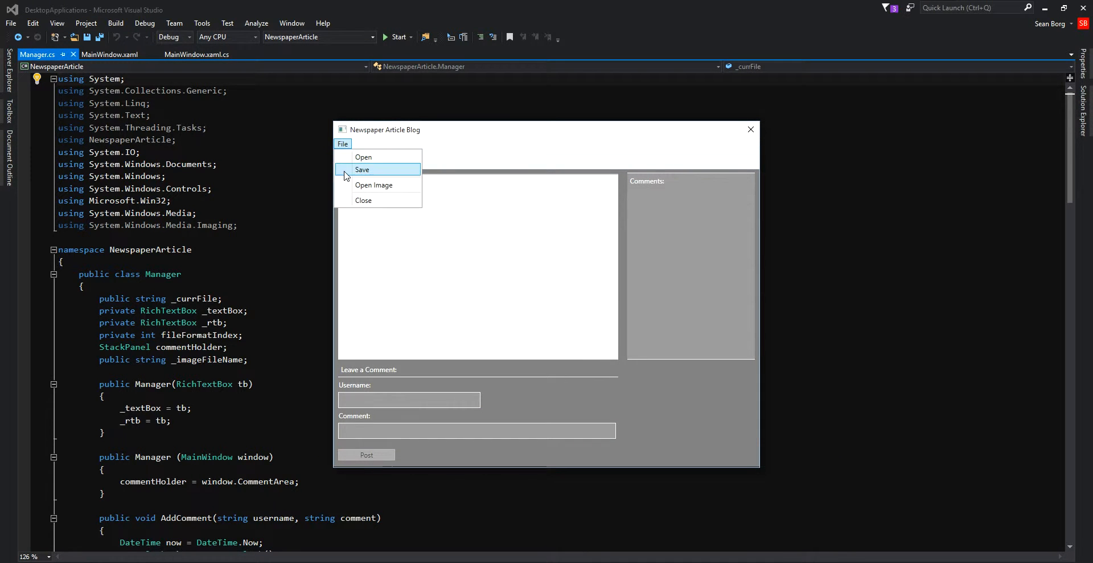
{"action": "mouse_move", "coordinate": [381, 173]}
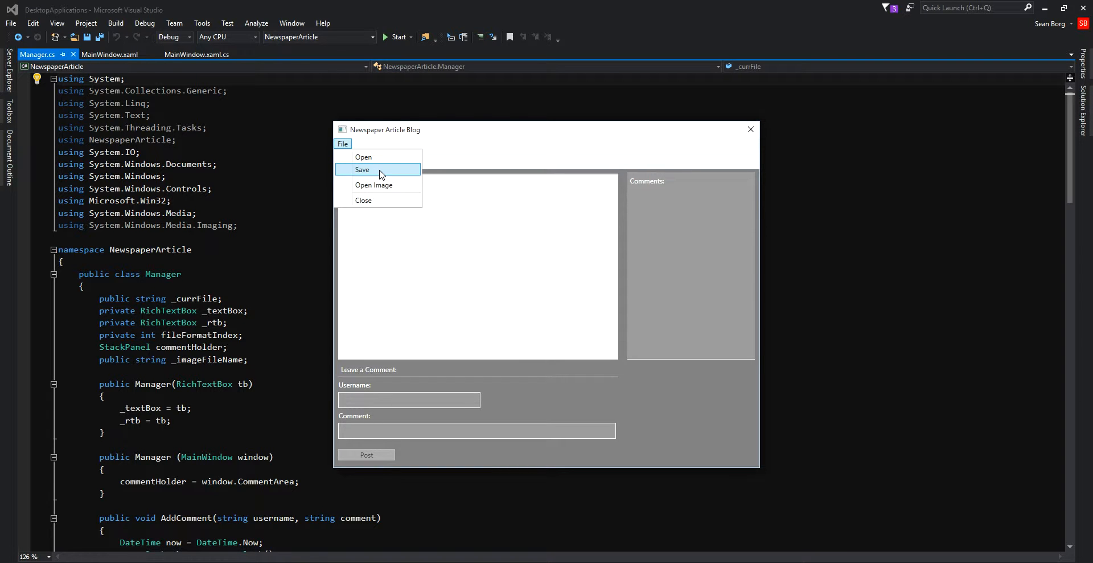
{"action": "left_click", "coordinate": [374, 184]}
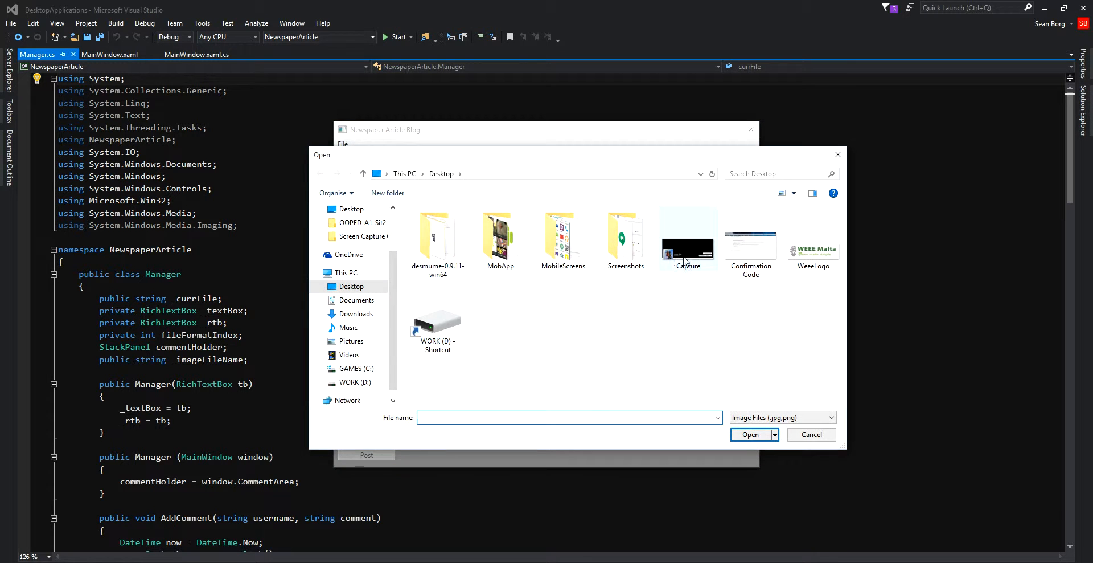
{"action": "left_click", "coordinate": [749, 434]}
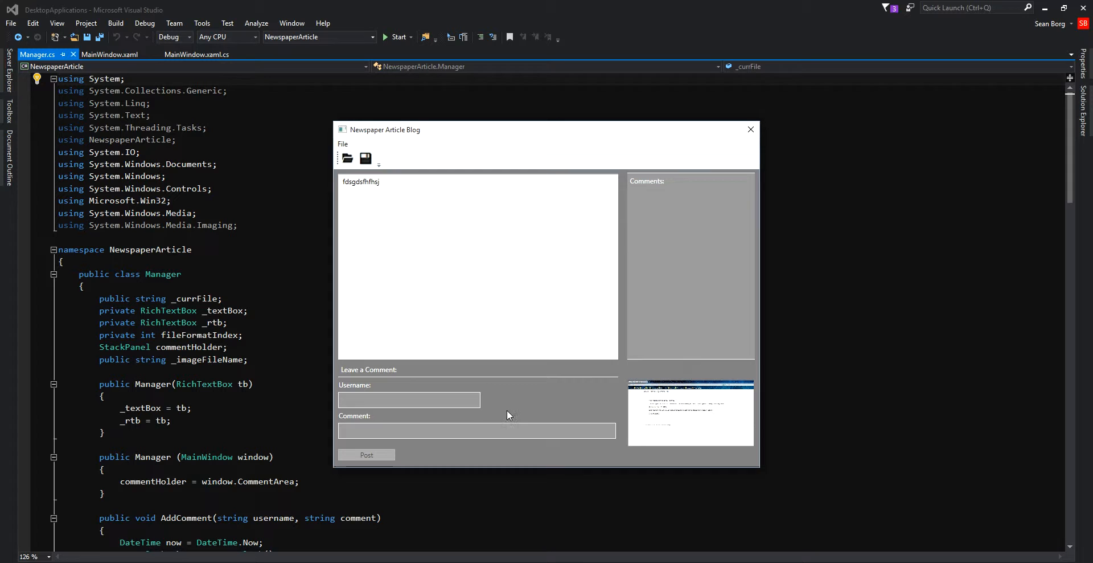
Step: Post a comment with username and comment text 'test'
{"action": "left_click", "coordinate": [408, 400]}
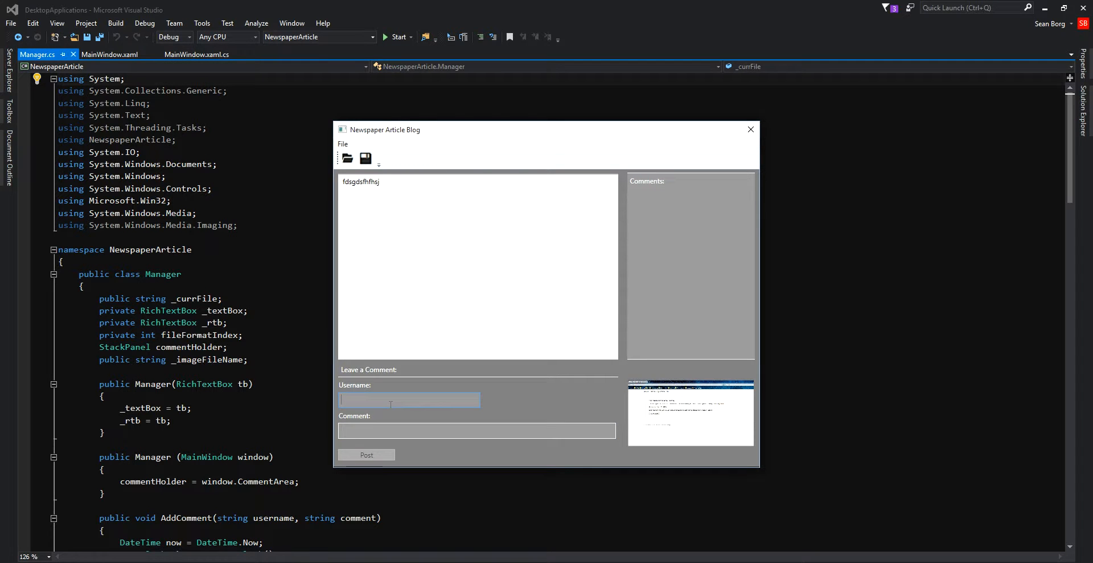
{"action": "type", "text": "test"}
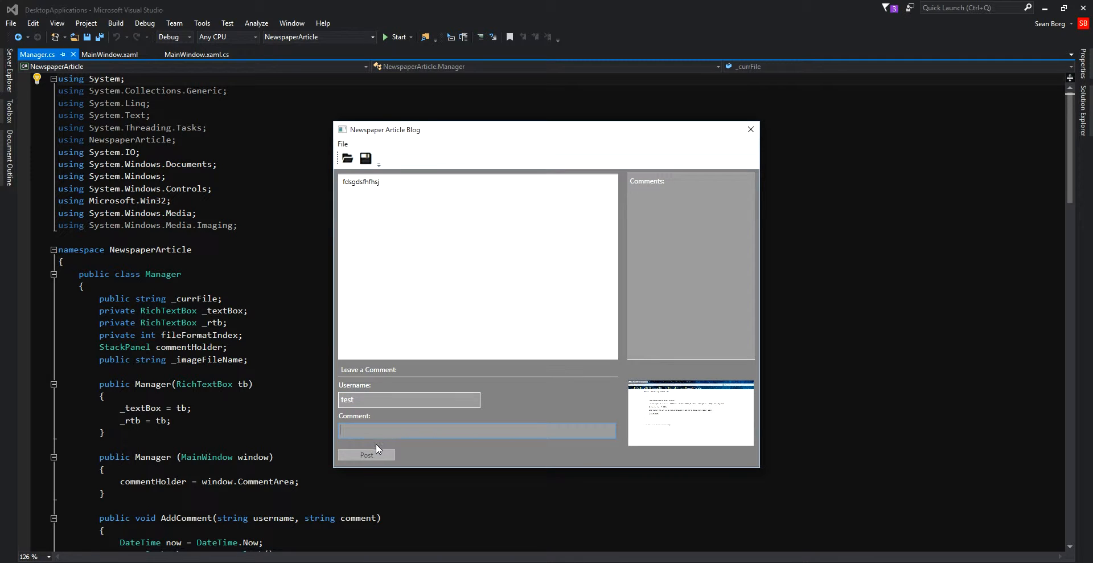
{"action": "left_click", "coordinate": [365, 454]}
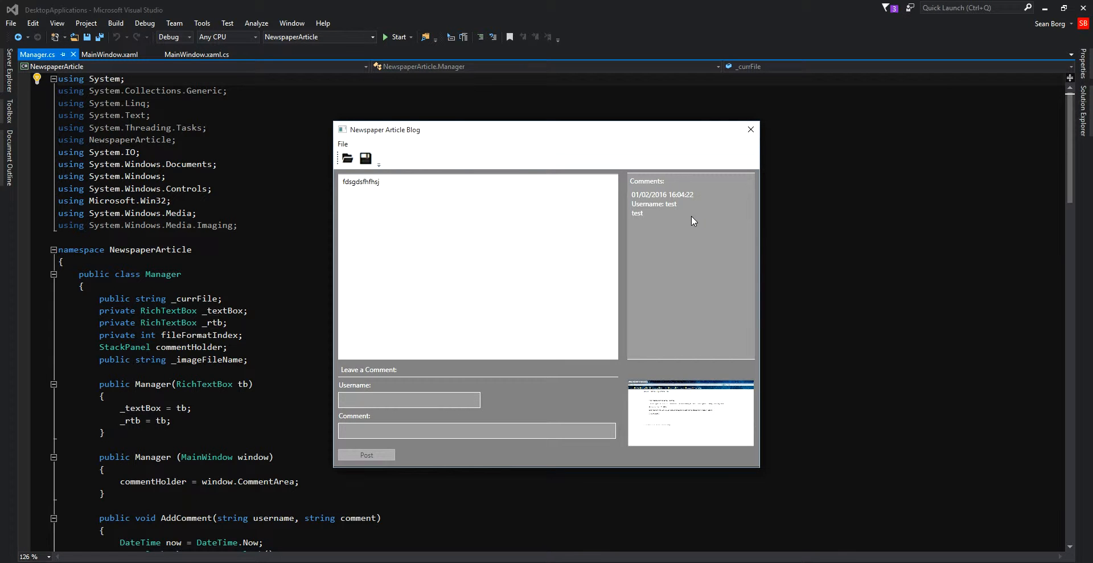
{"action": "mouse_move", "coordinate": [695, 211]}
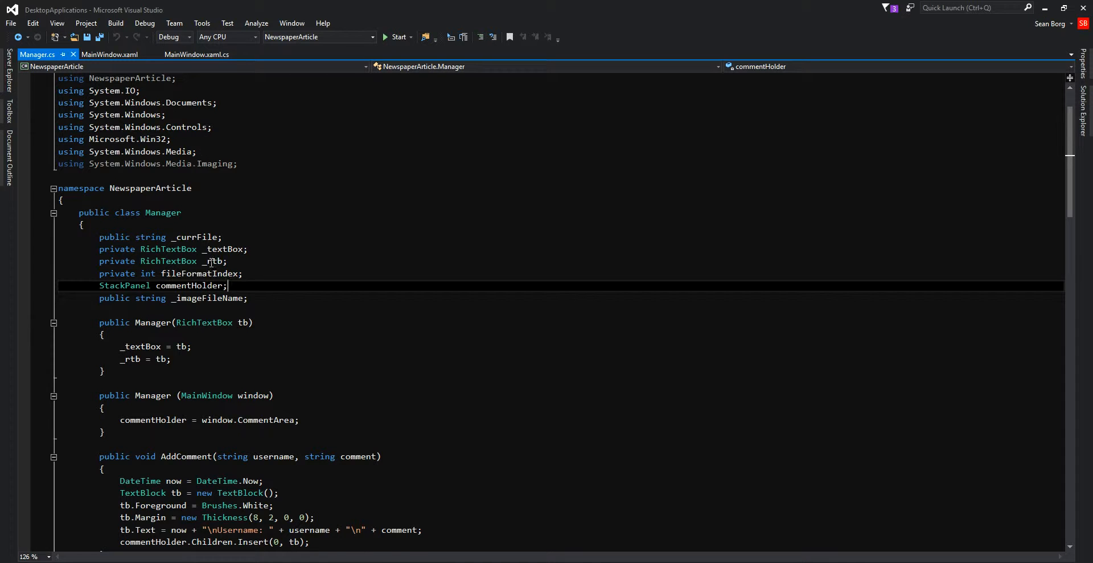
Step: Bring up the MainWindow.xaml layout in Visual Studio and scroll through it
{"action": "left_click", "coordinate": [109, 55]}
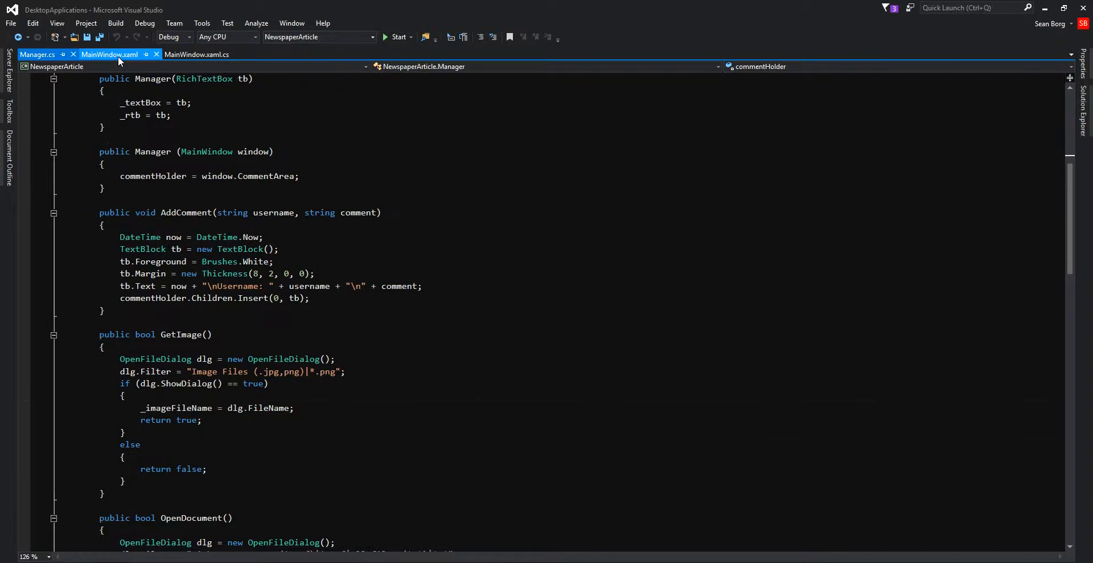
{"action": "left_click", "coordinate": [108, 54]}
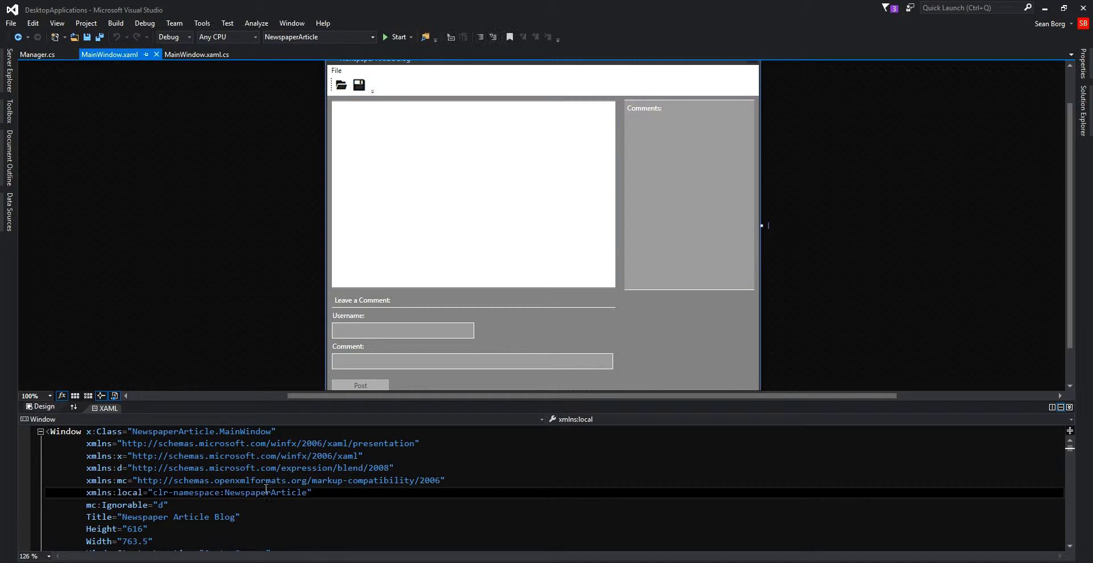
{"action": "scroll", "scroll_direction": "down", "scroll_amount": 3}
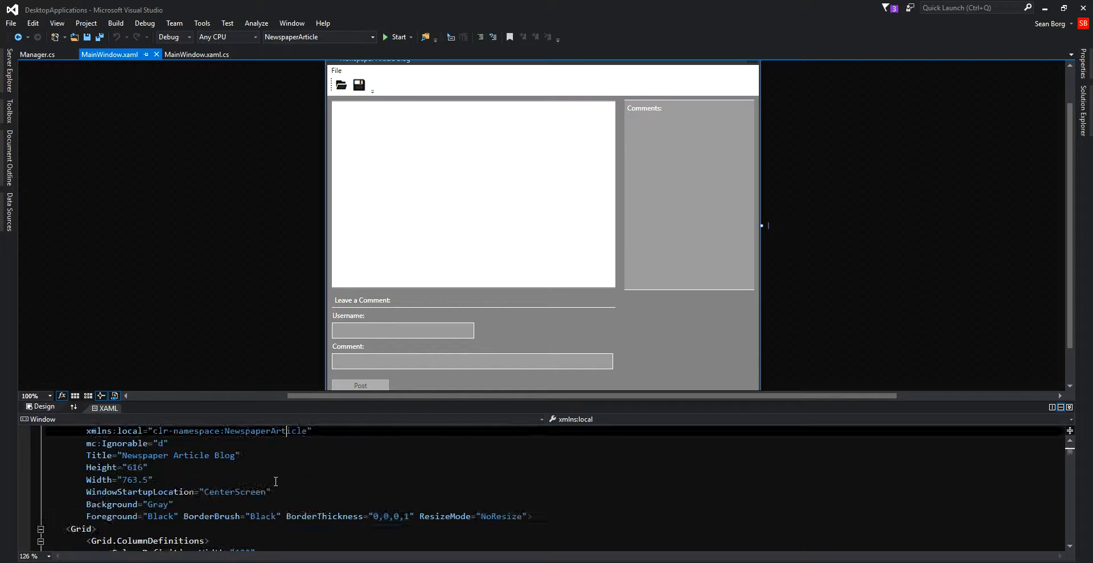
Step: Review the btnPost_Click handler in MainWindow.xaml.cs, then return to the running blog app
{"action": "left_click", "coordinate": [197, 55]}
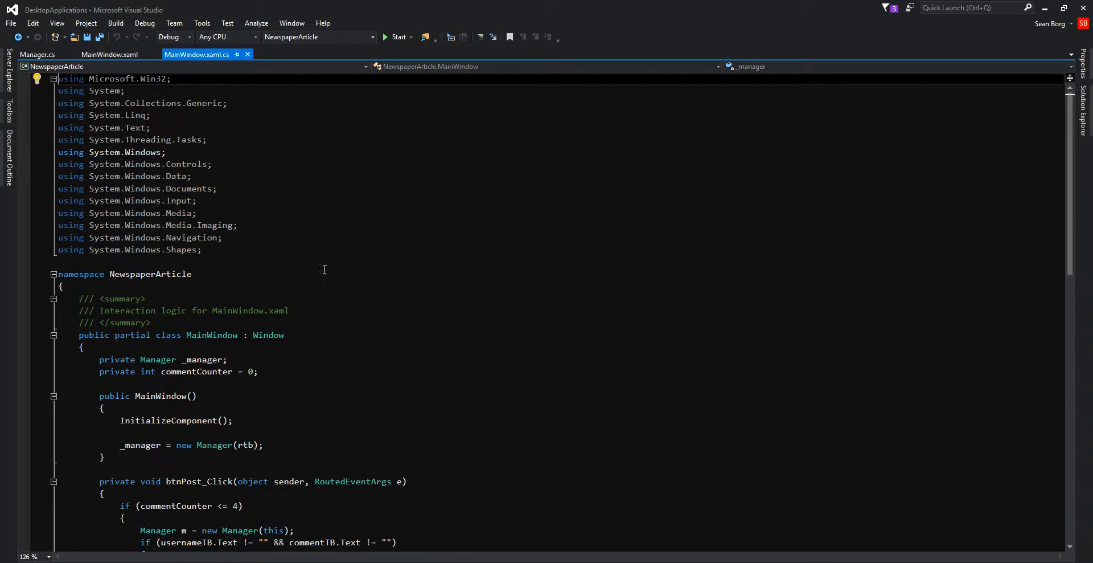
{"action": "scroll", "scroll_direction": "down", "scroll_amount": 3}
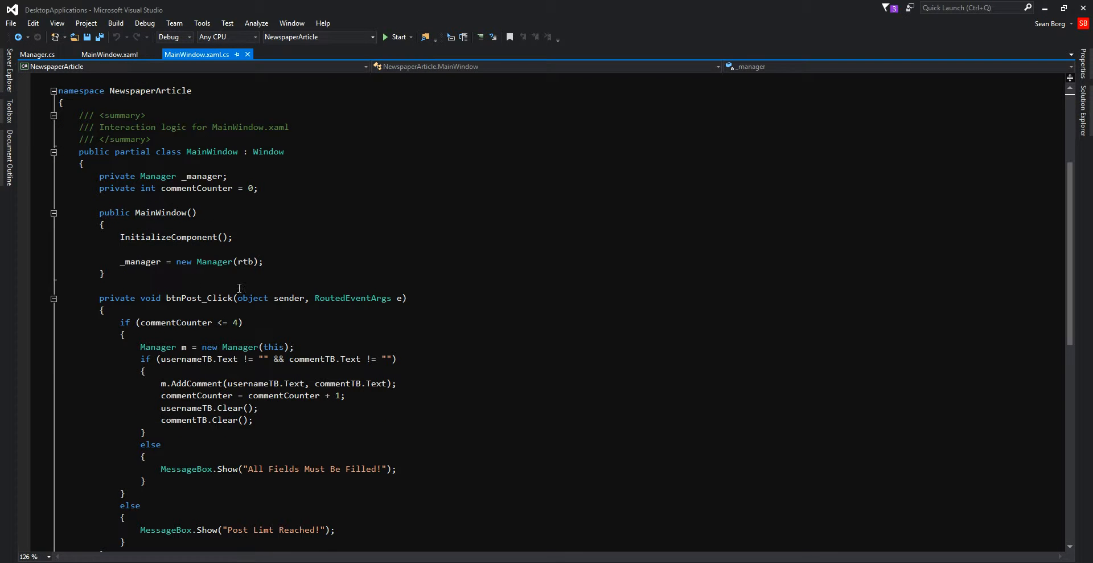
{"action": "mouse_move", "coordinate": [197, 55]}
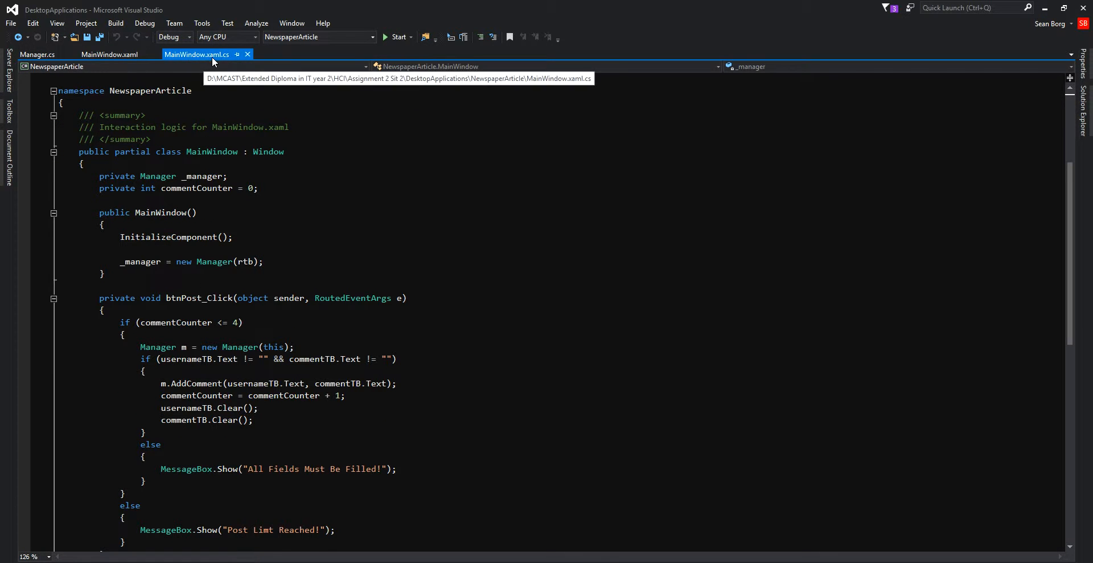
{"action": "scroll", "scroll_direction": "down", "scroll_amount": 3}
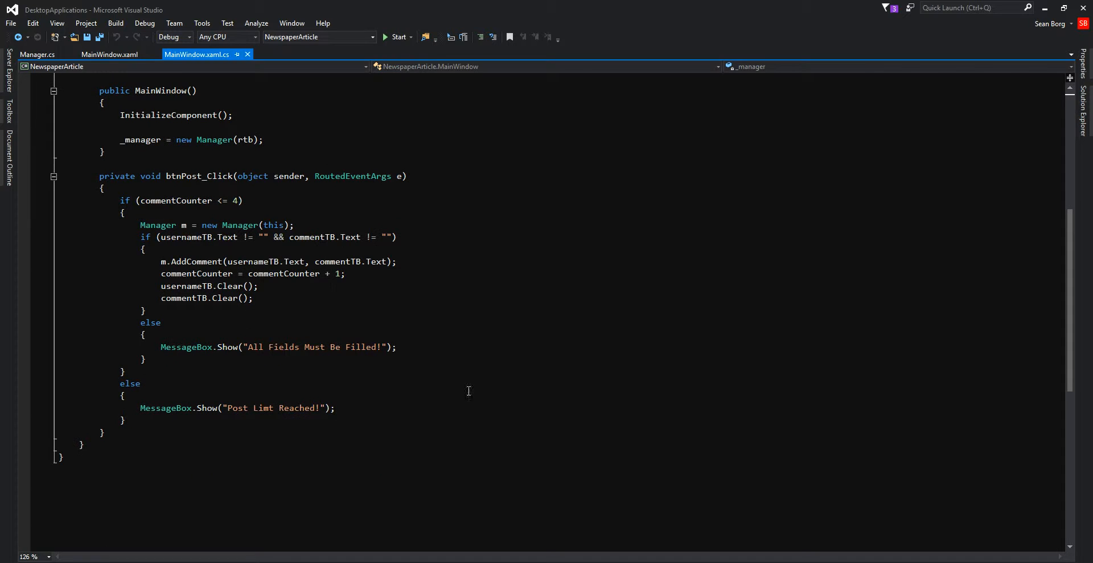
{"action": "left_click", "coordinate": [396, 36]}
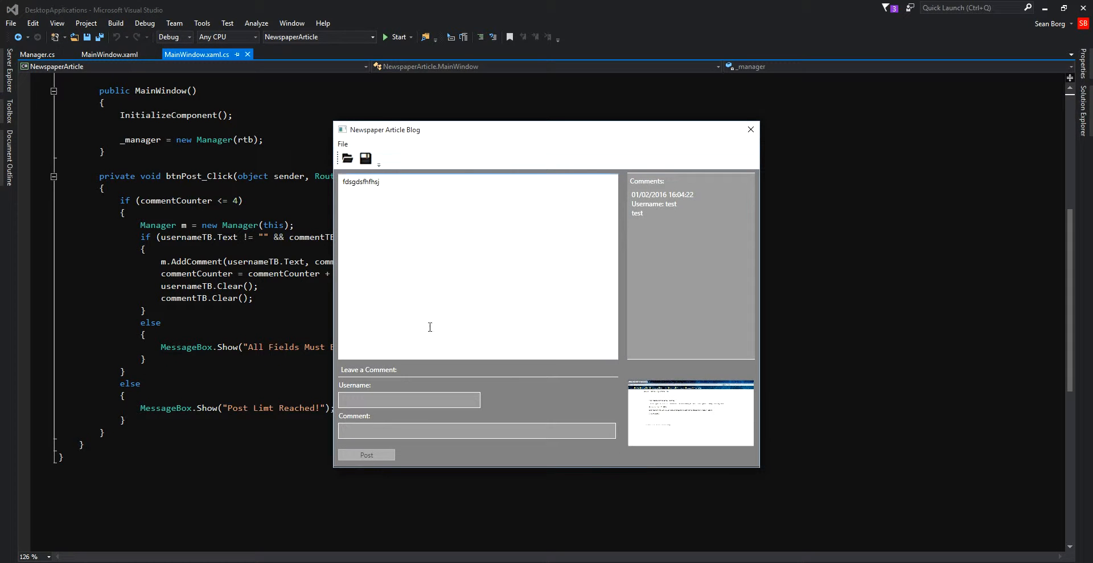